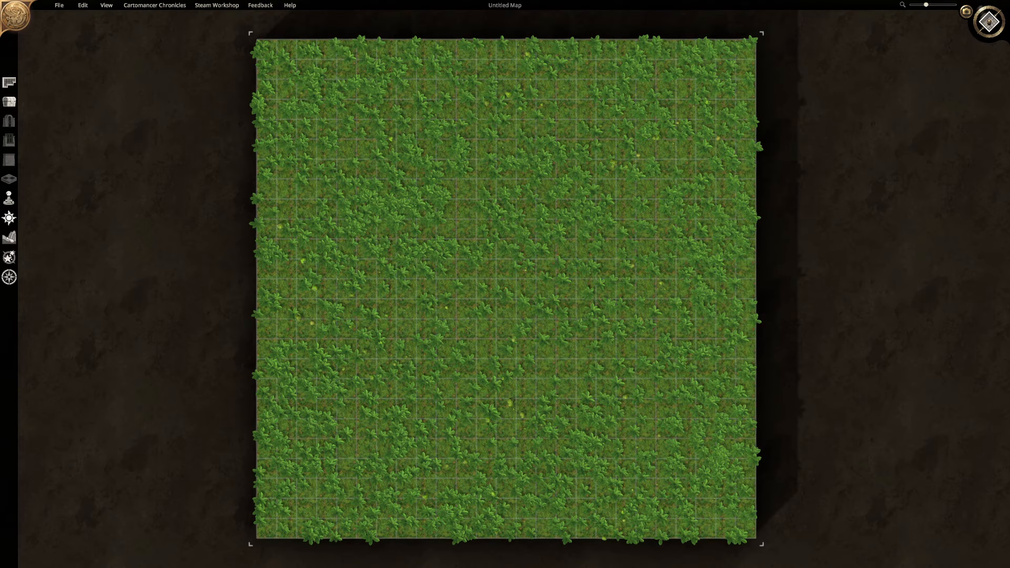
Paint a winding brown dirt trail across the map with a smaller brush, restriping its left stretch.
left_click(9, 237)
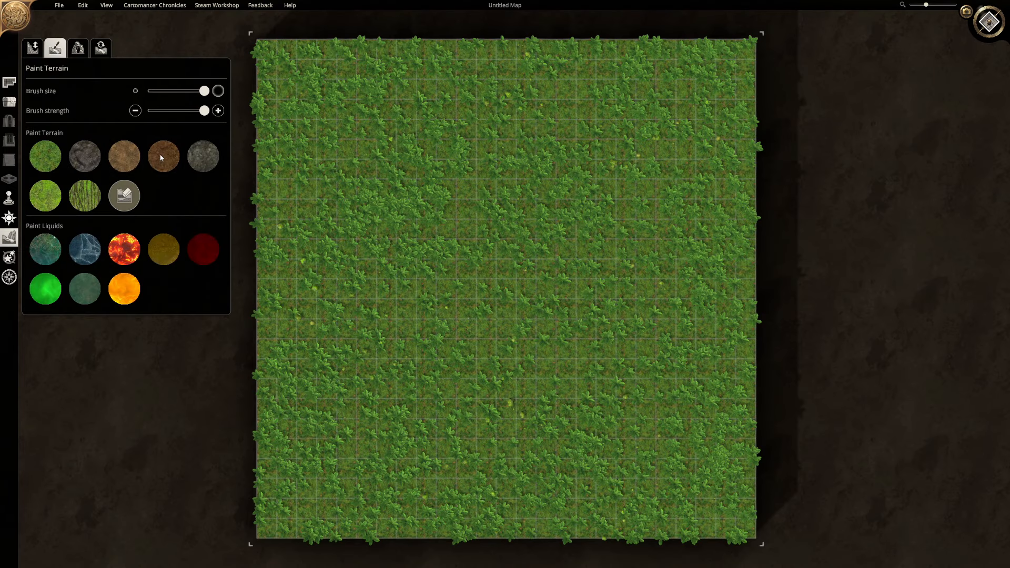
left_click(506, 289)
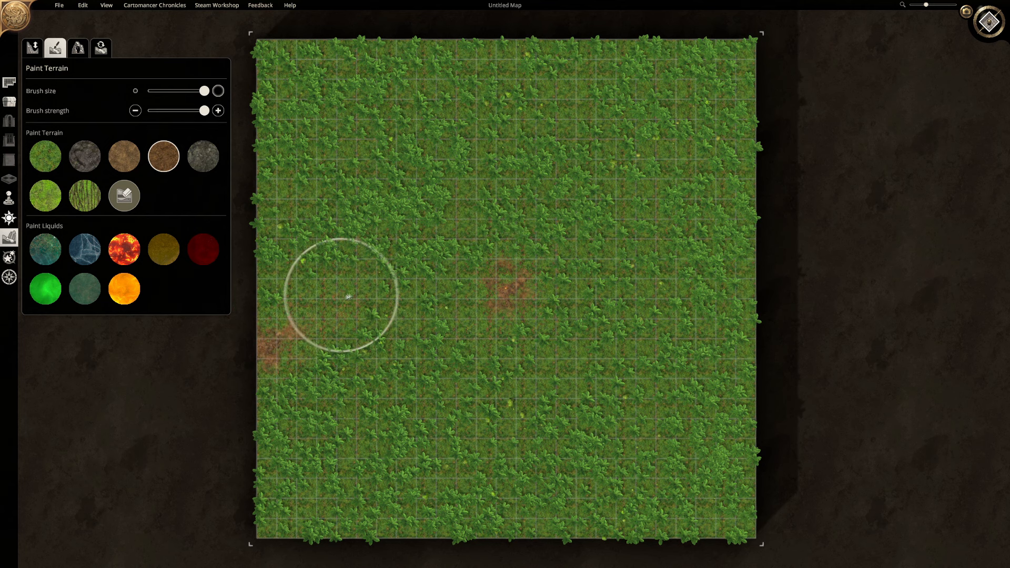
left_click_drag(205, 91, 160, 91)
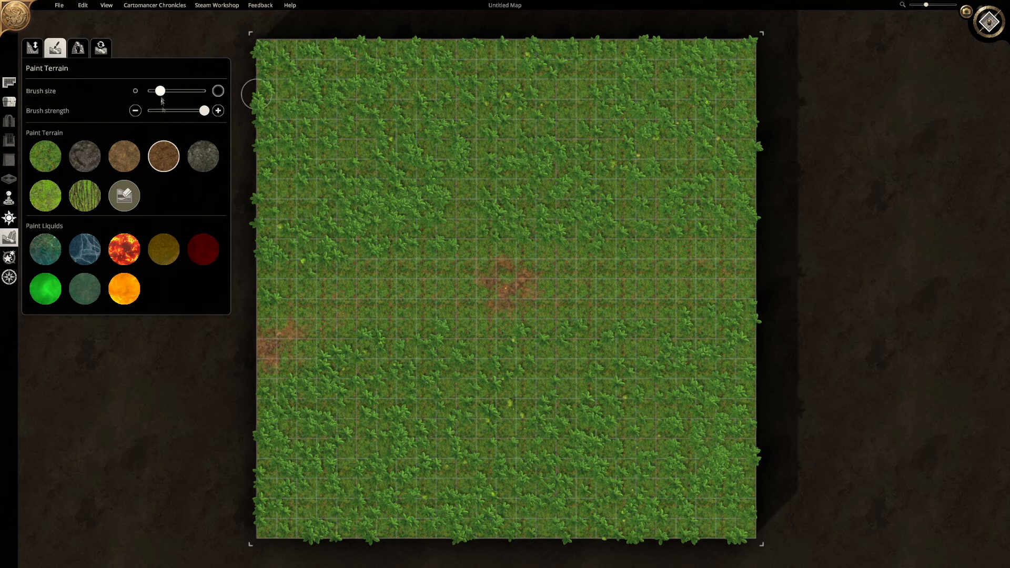
left_click_drag(271, 341, 439, 280)
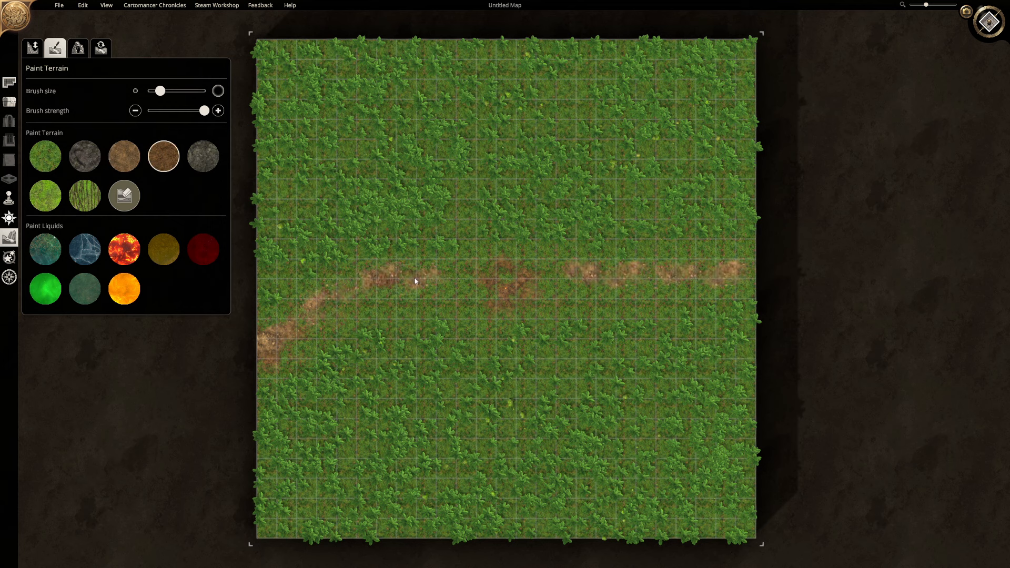
left_click_drag(416, 280, 648, 281)
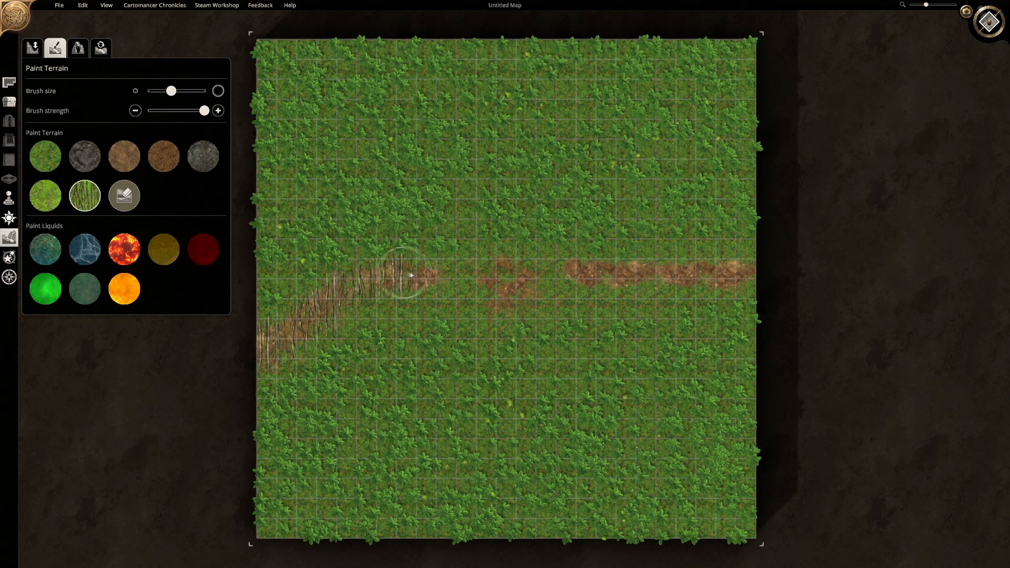
Lower the ground into a broad round hollow at the map centre, then flatten its floor.
left_click(32, 48)
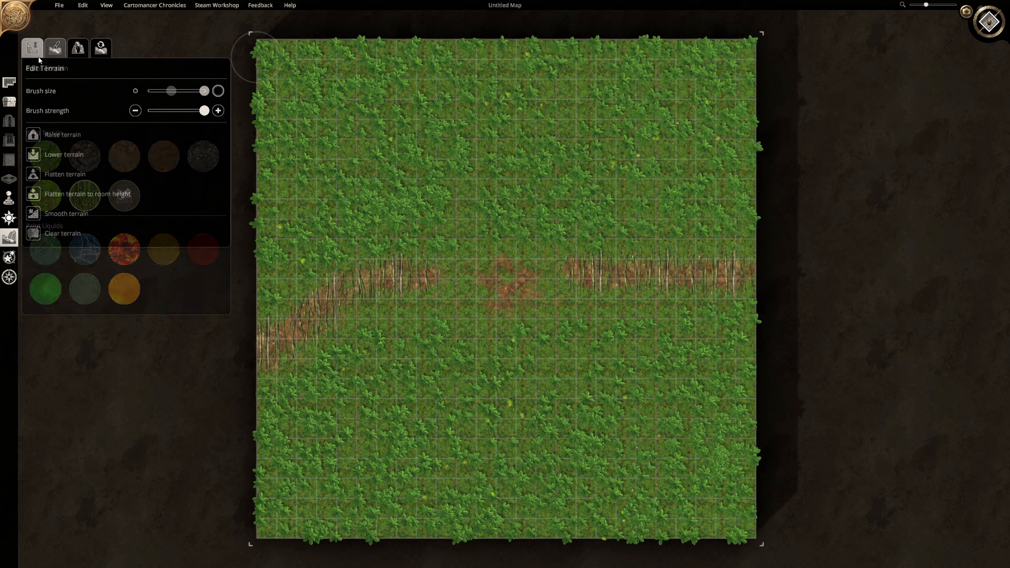
left_click(505, 291)
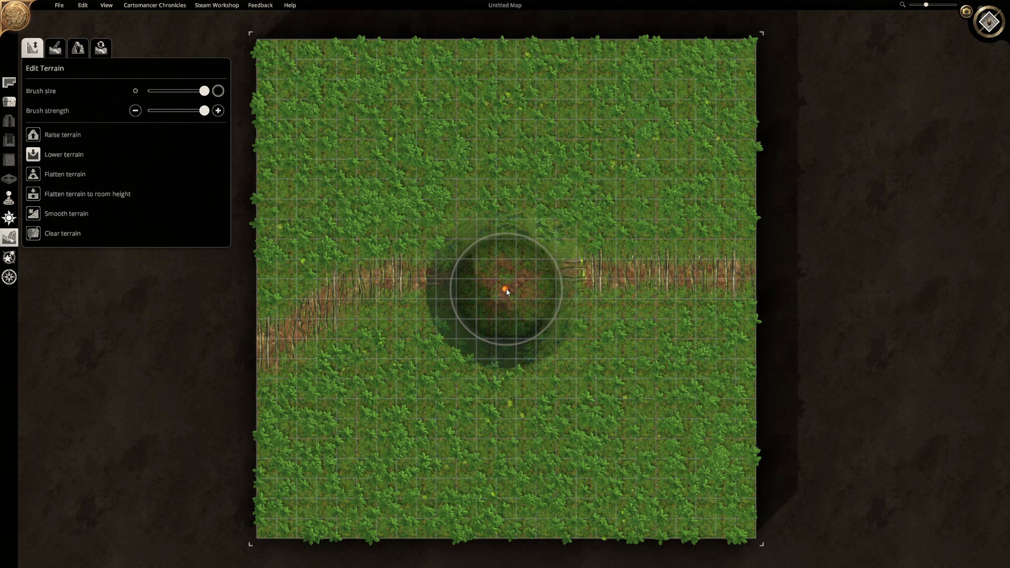
left_click(77, 48)
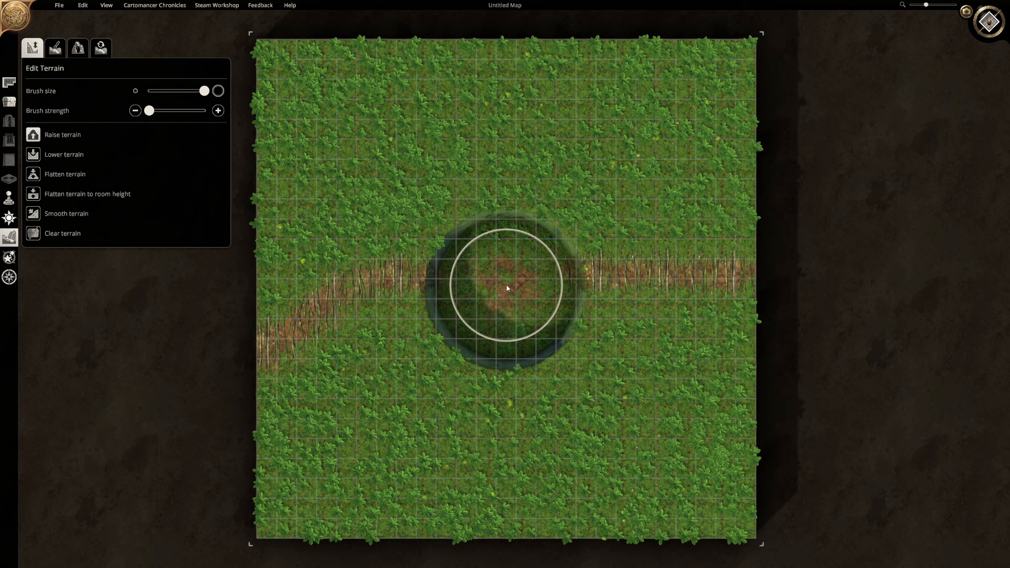
left_click(505, 290)
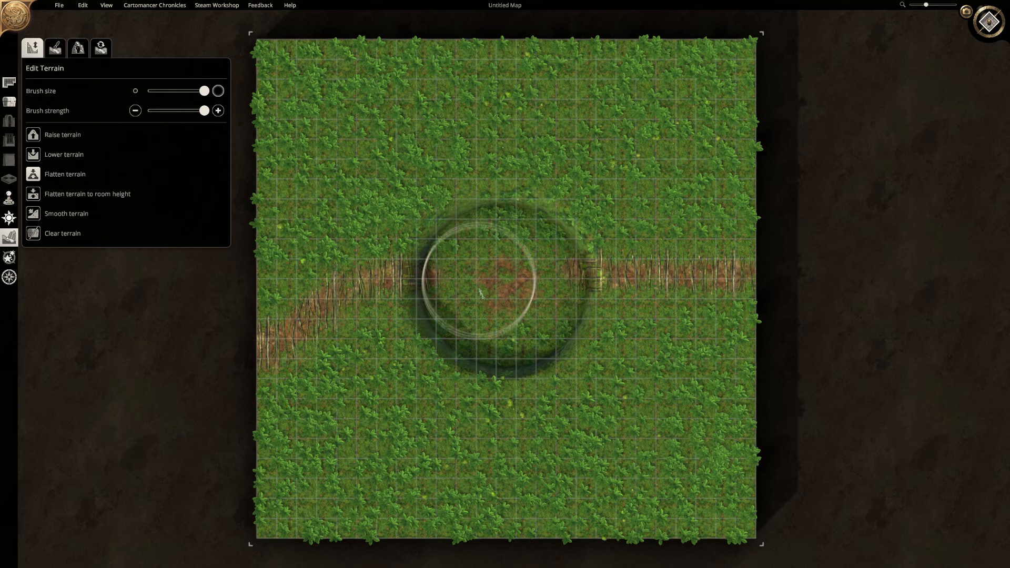
mouse_move(515, 277)
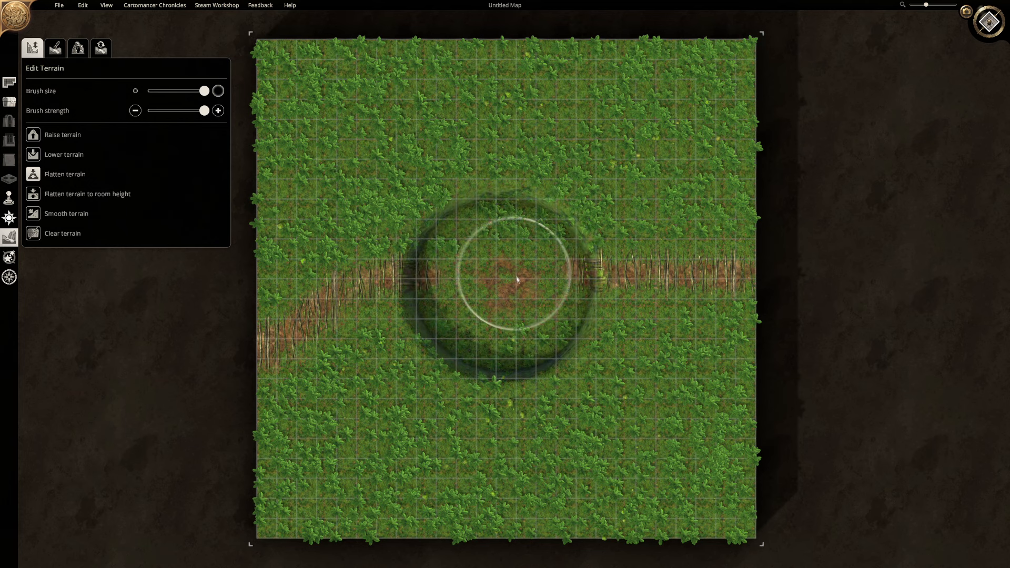
Paint rocks and spread dirt across the central hollow's floor.
left_click(54, 49)
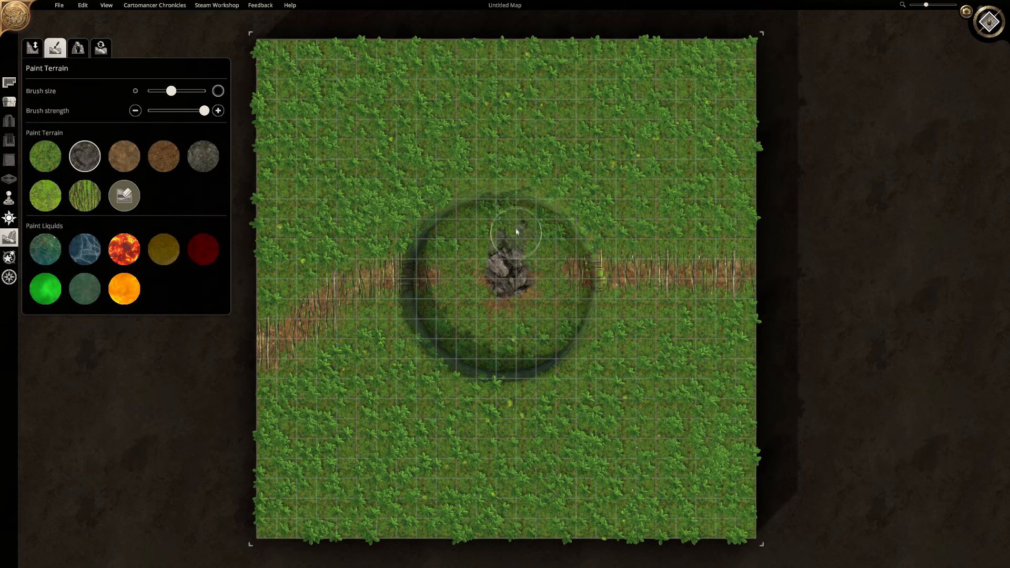
left_click(509, 252)
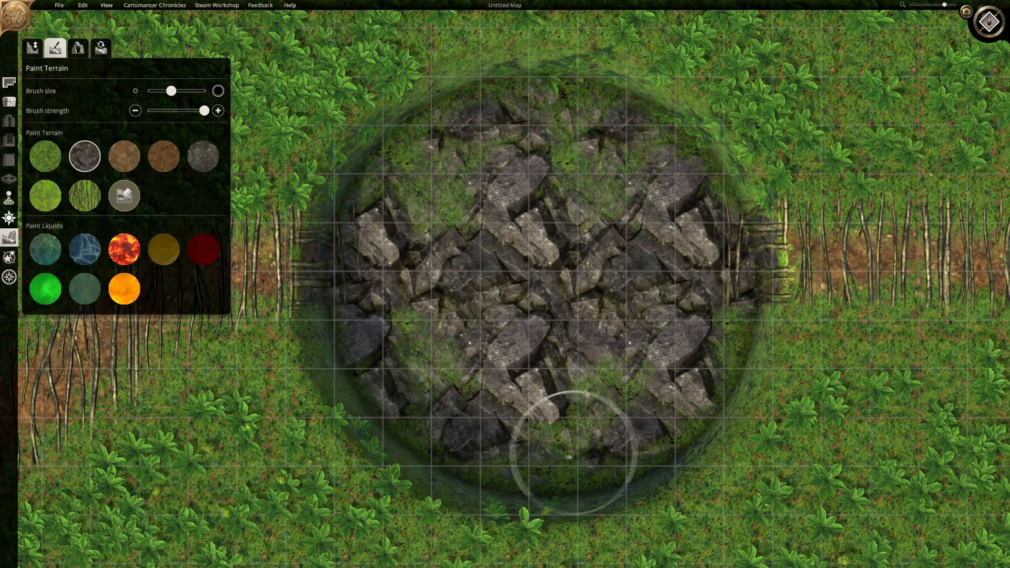
mouse_move(566, 454)
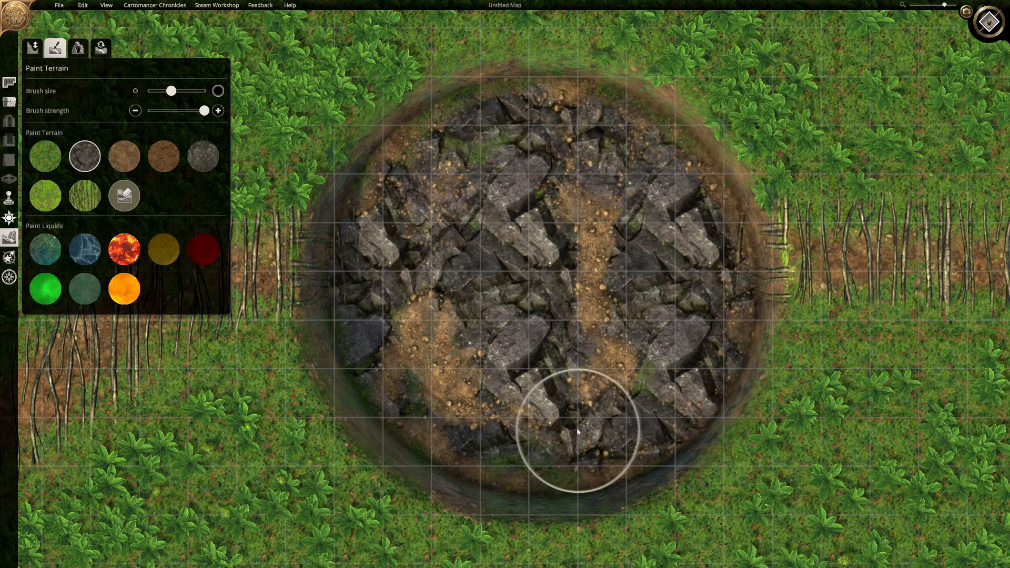
left_click_drag(576, 431, 403, 413)
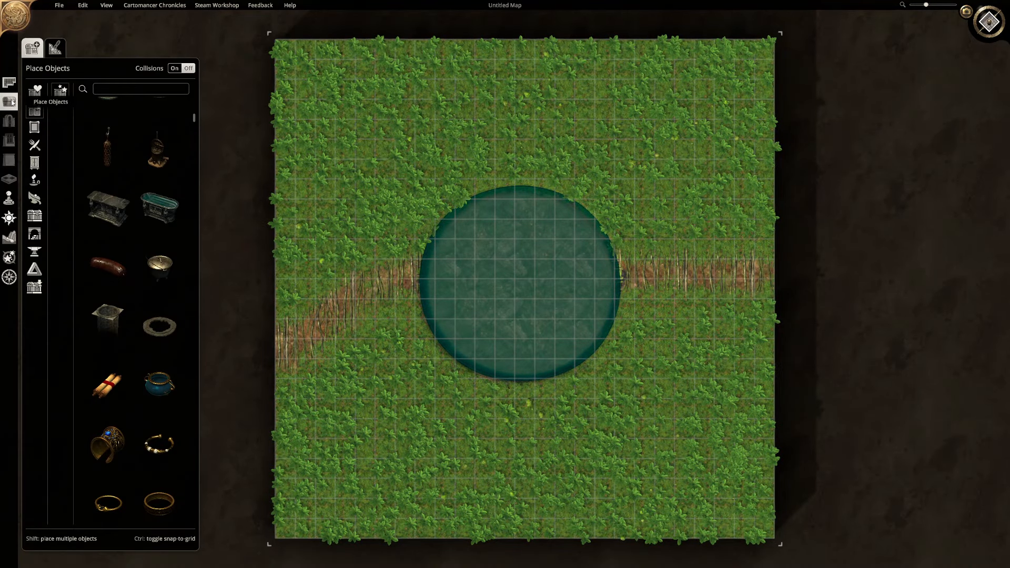
Scatter jungle plants along the top of the map around the pool.
left_click(55, 48)
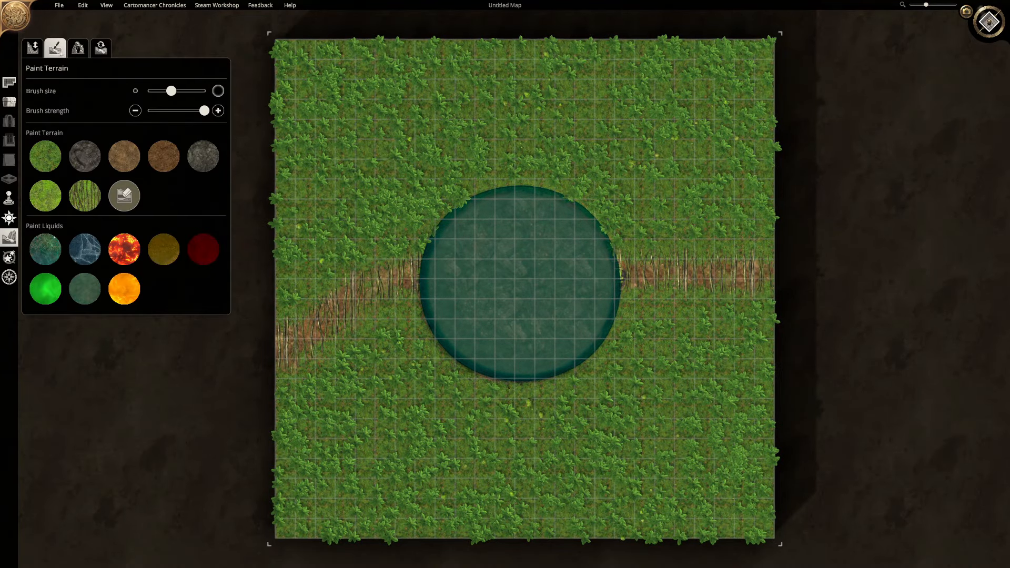
left_click(77, 48)
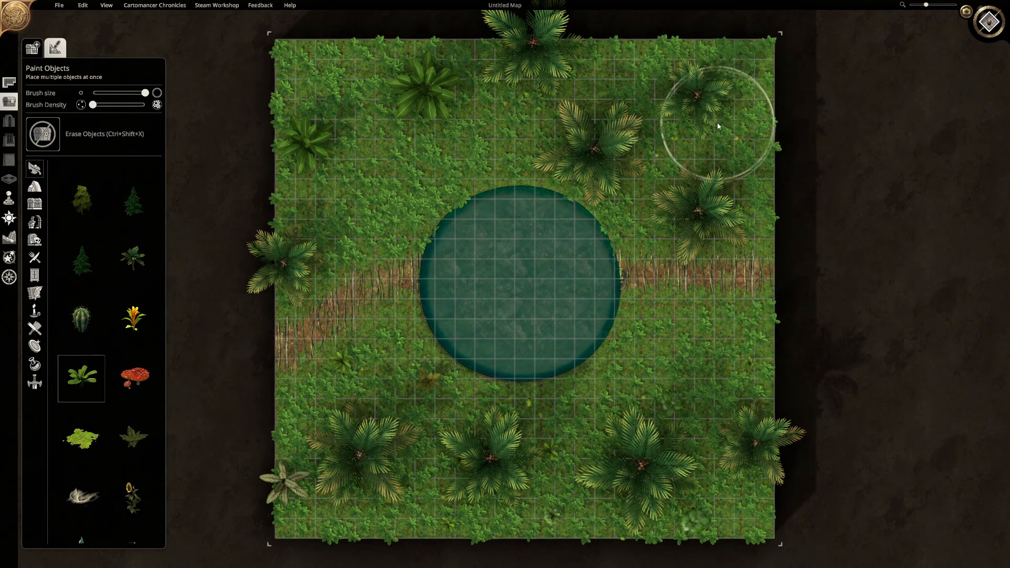
mouse_move(309, 93)
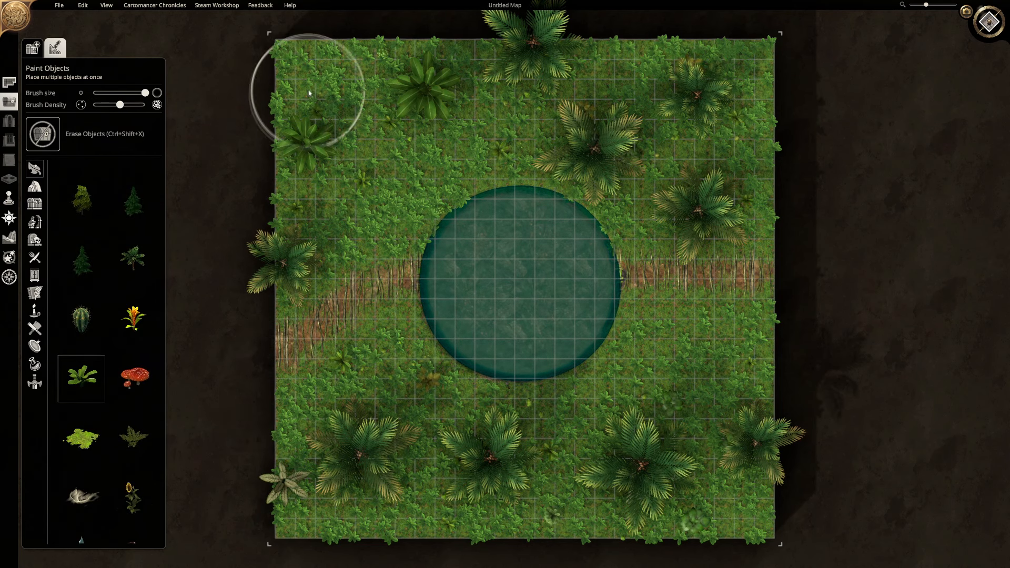
left_click_drag(307, 93, 425, 139)
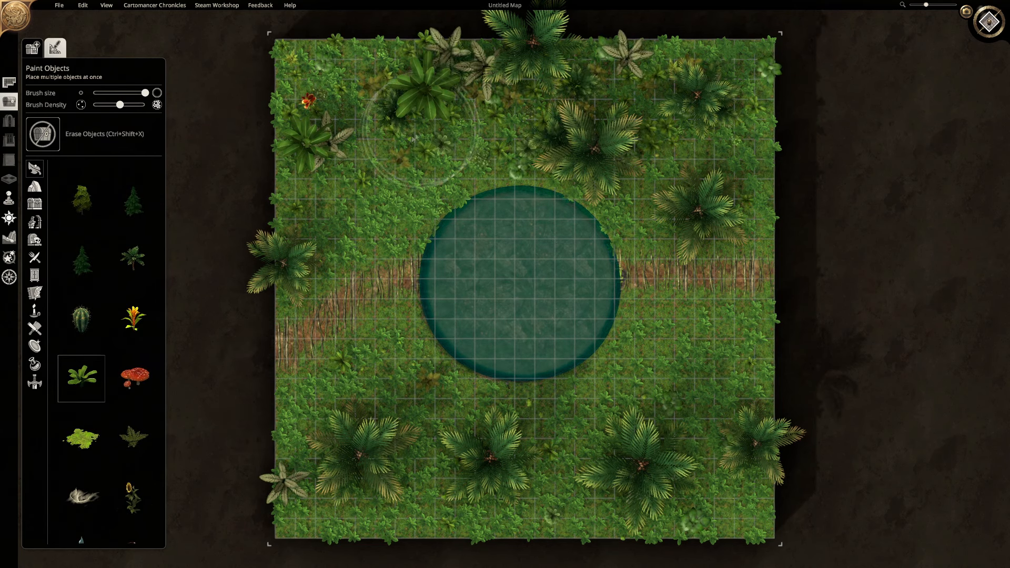
left_click(32, 48)
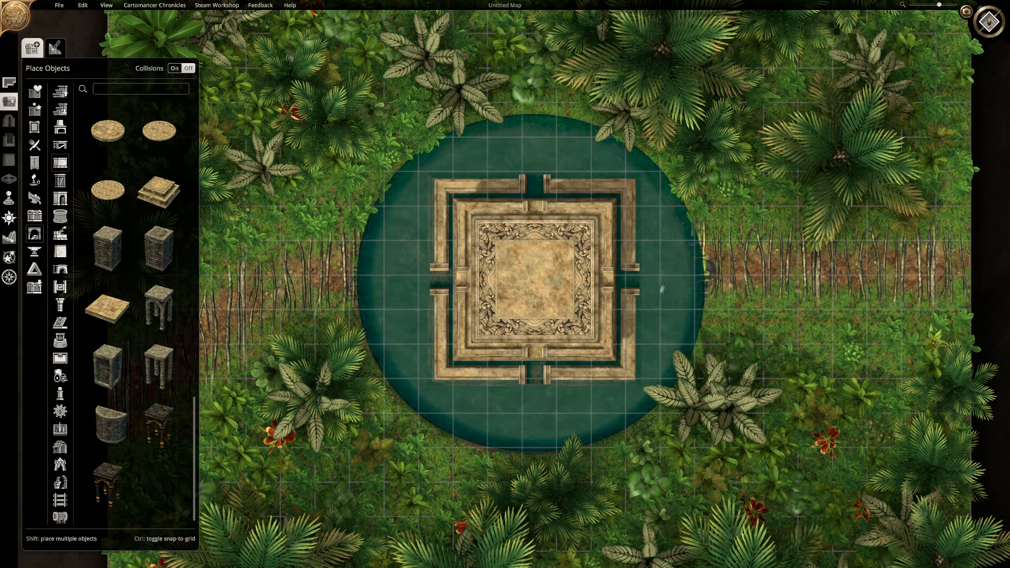
Find the 'comb' objects and place golden spikes around the stone platform.
left_click(141, 89)
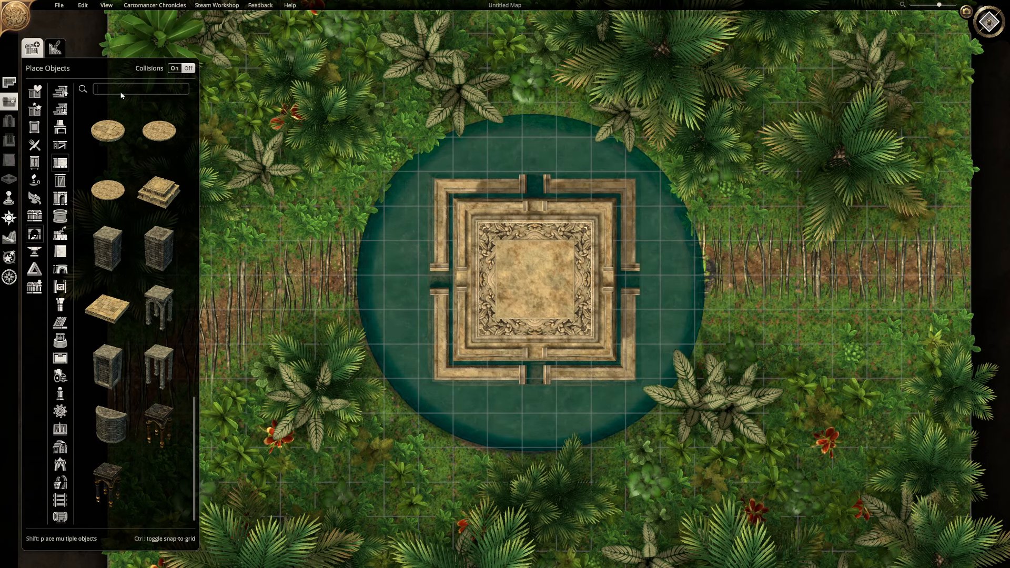
type("comb")
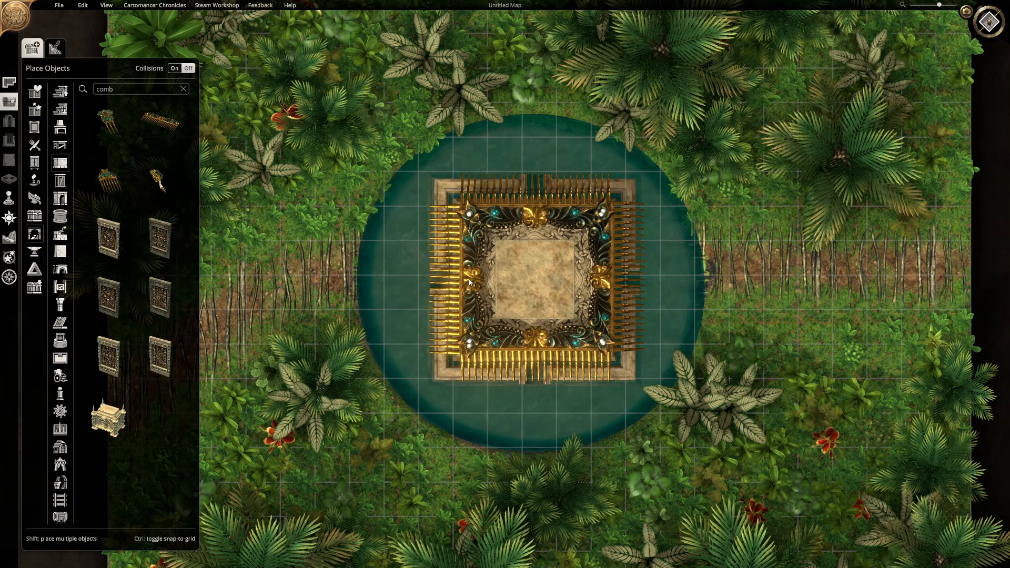
left_click(535, 277)
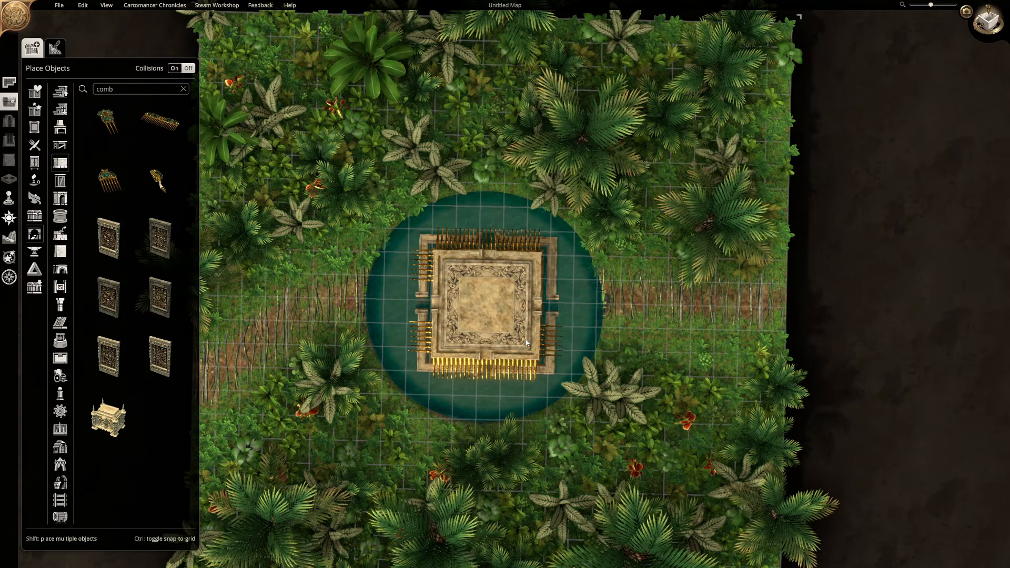
Search 'ring' and place a gold ring on the platform's centre.
type("ring")
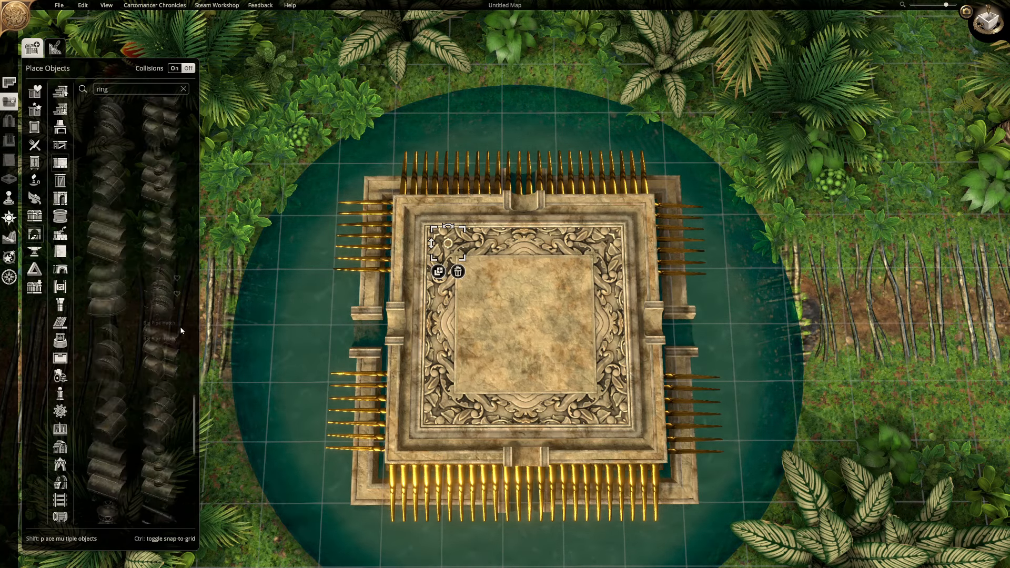
left_click(184, 88)
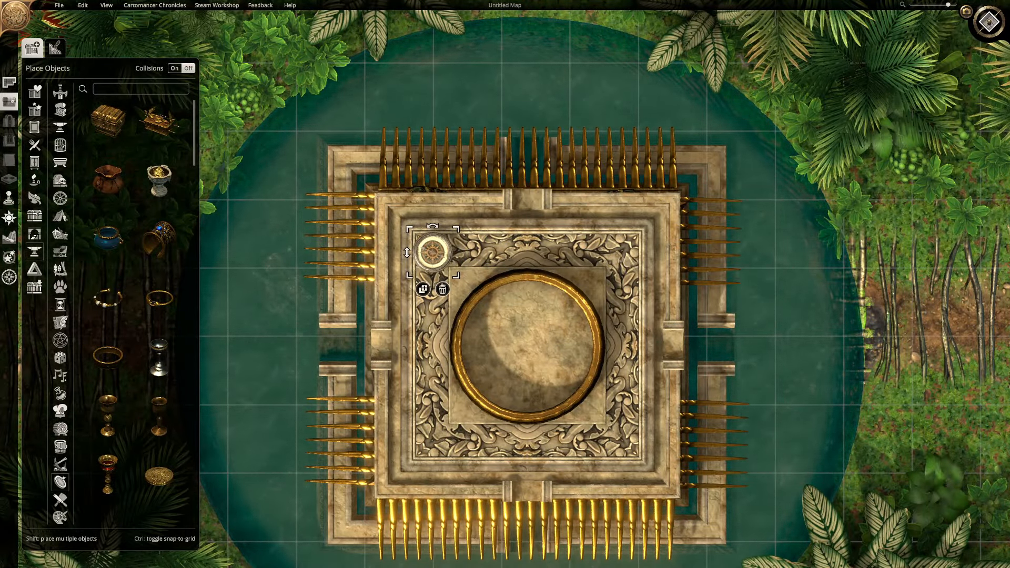
mouse_move(422, 288)
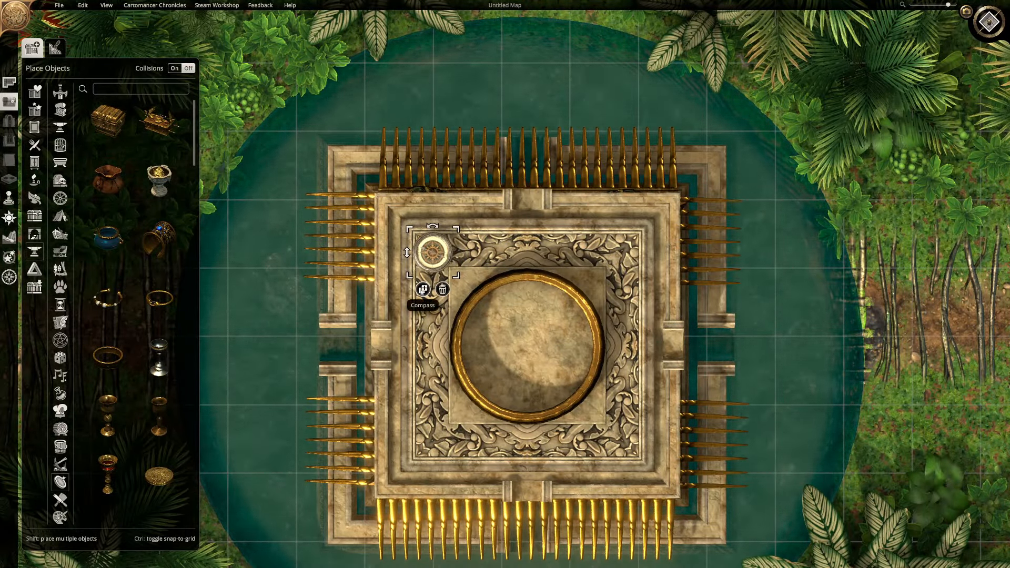